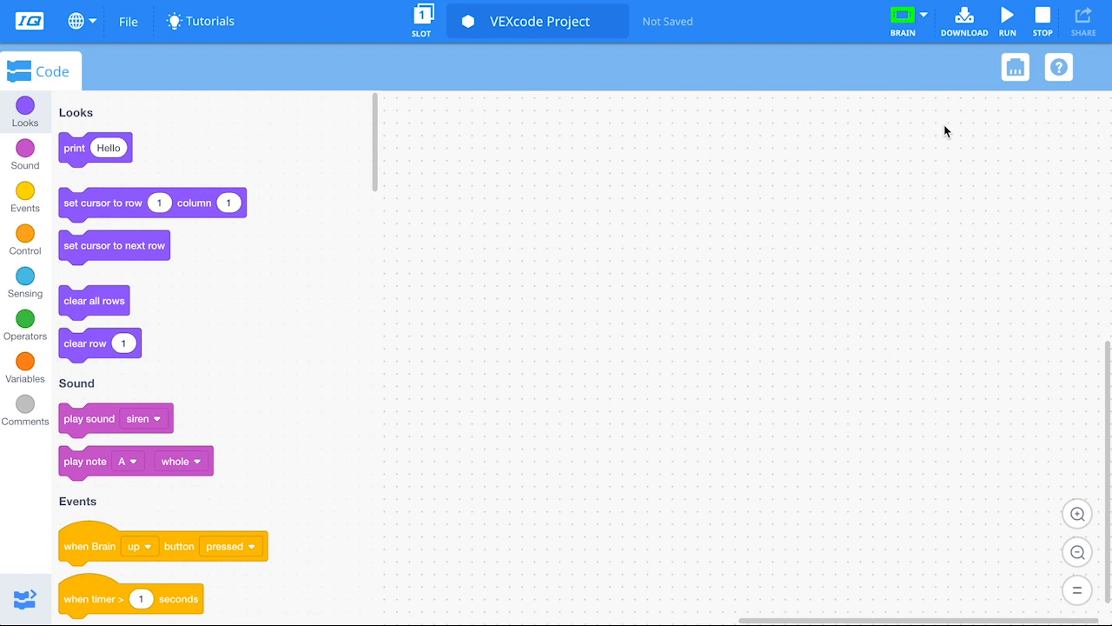
Show the Devices panel with the list of device types available to add
{"action": "left_click", "coordinate": [1015, 66]}
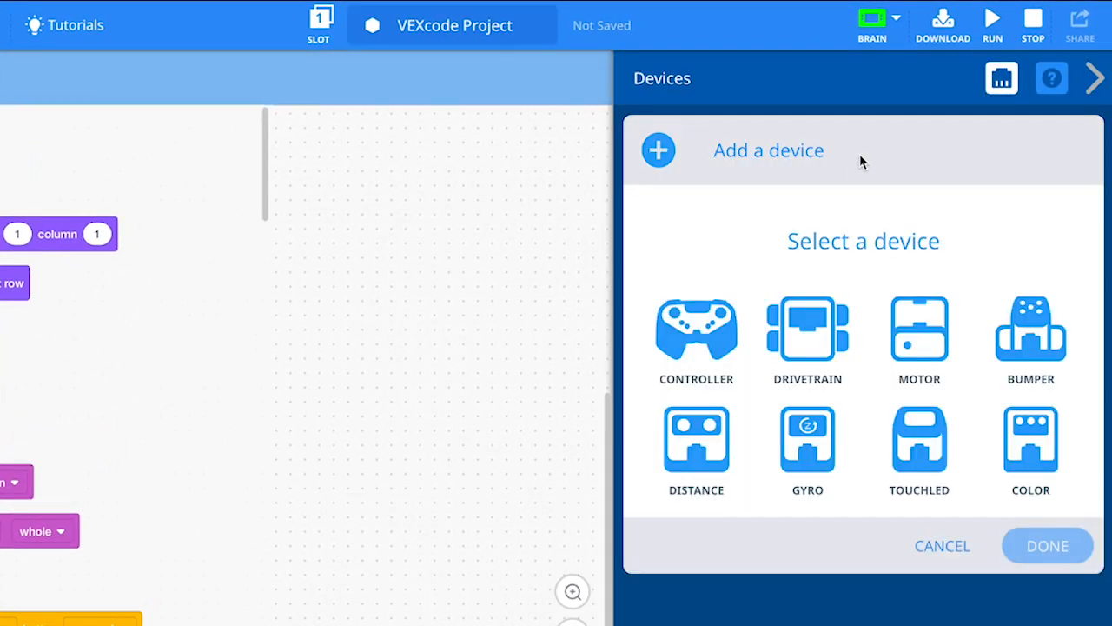
{"action": "mouse_move", "coordinate": [807, 334]}
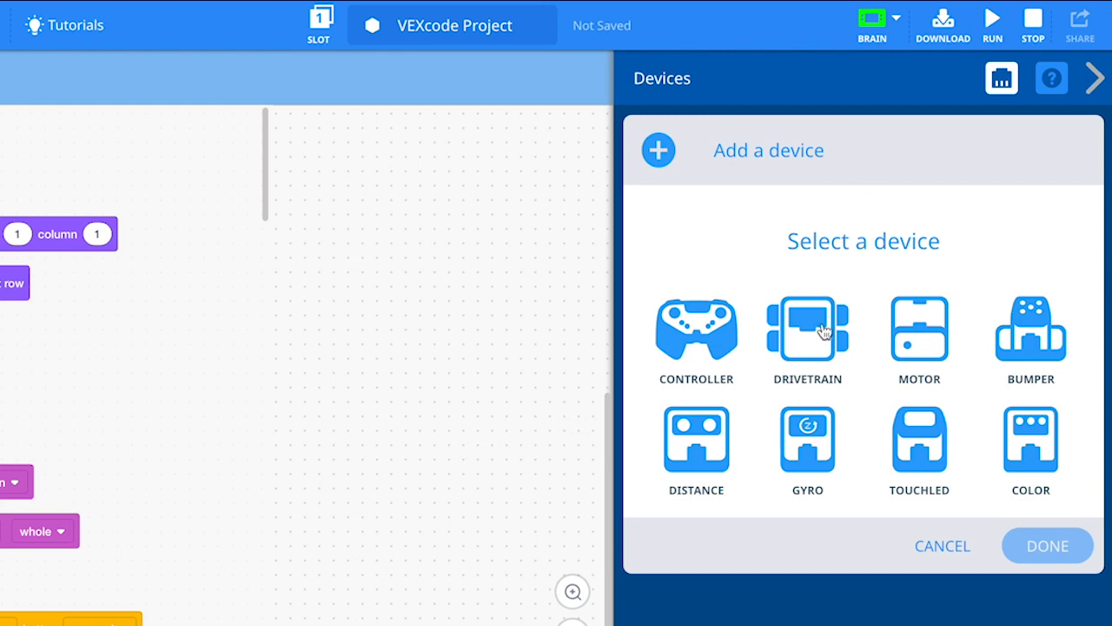
Add a drivetrain with left motor on port 1, right motor on port 6 and gyro on port 4
{"action": "left_click", "coordinate": [807, 330]}
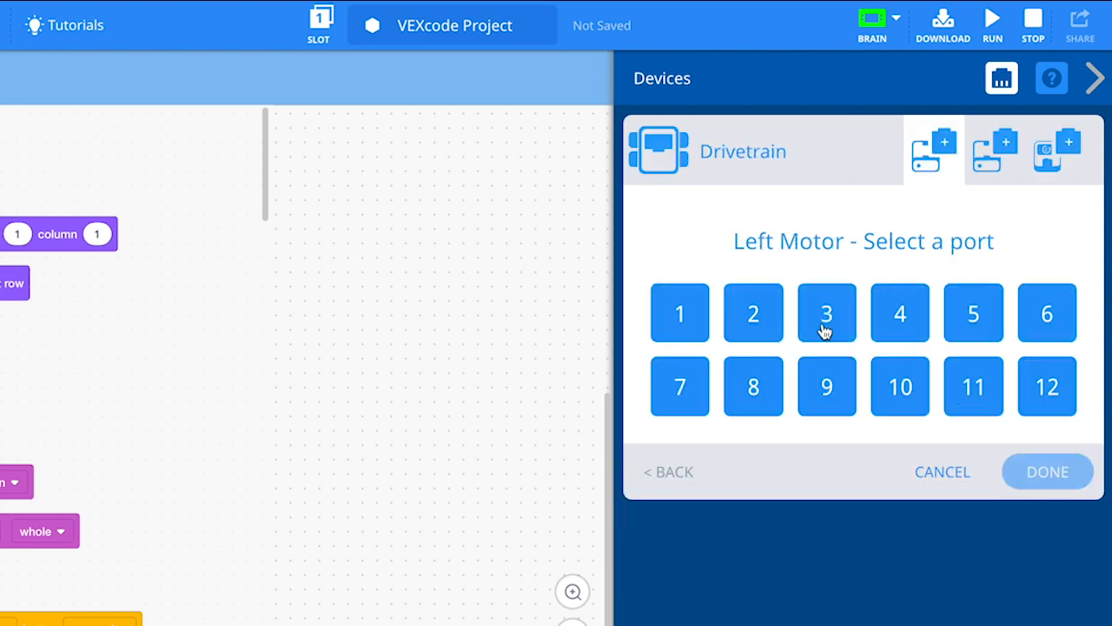
{"action": "mouse_move", "coordinate": [679, 313]}
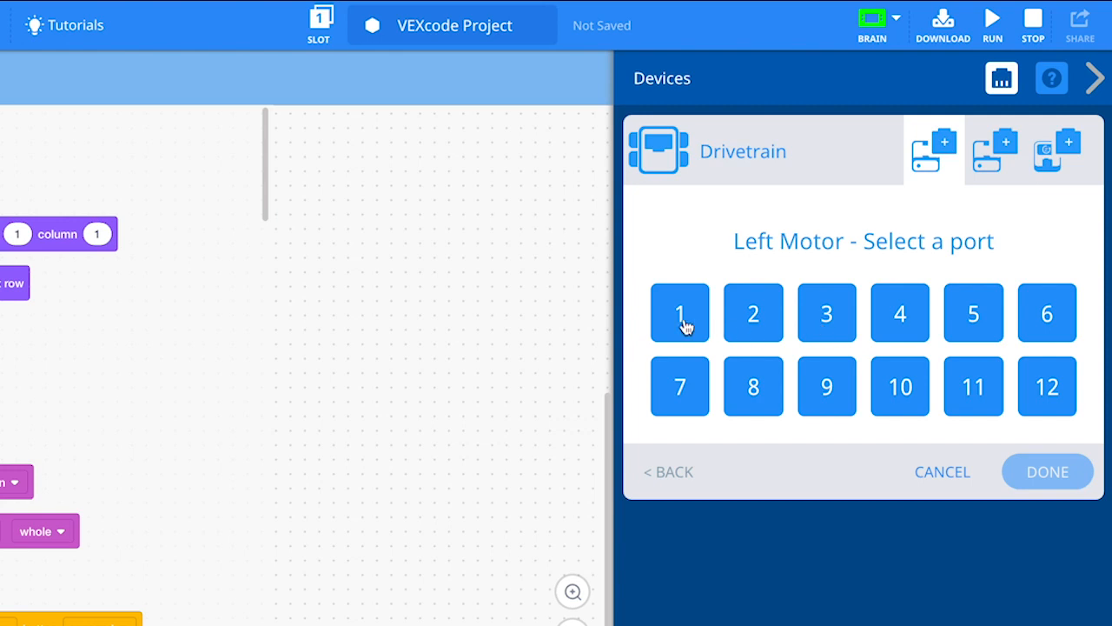
{"action": "left_click", "coordinate": [679, 313]}
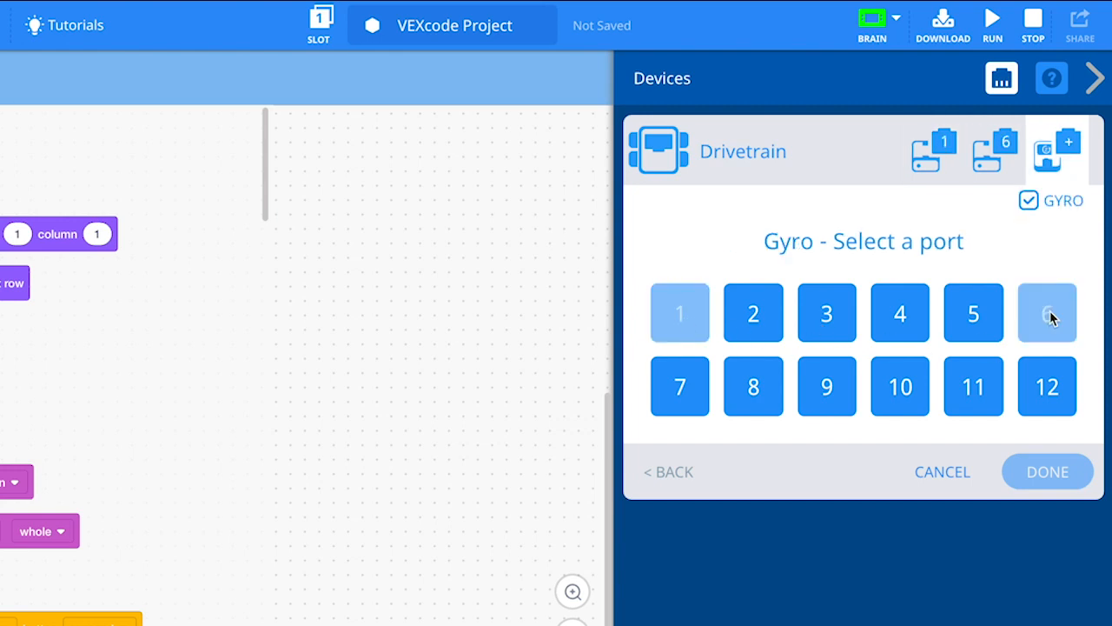
{"action": "mouse_move", "coordinate": [901, 313]}
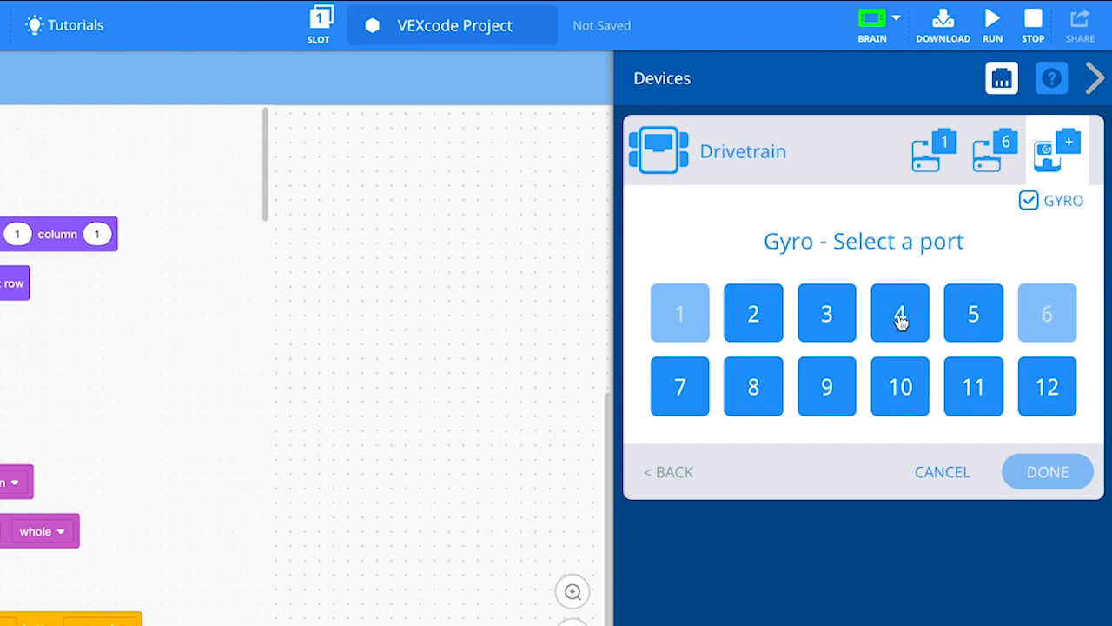
{"action": "left_click", "coordinate": [900, 312]}
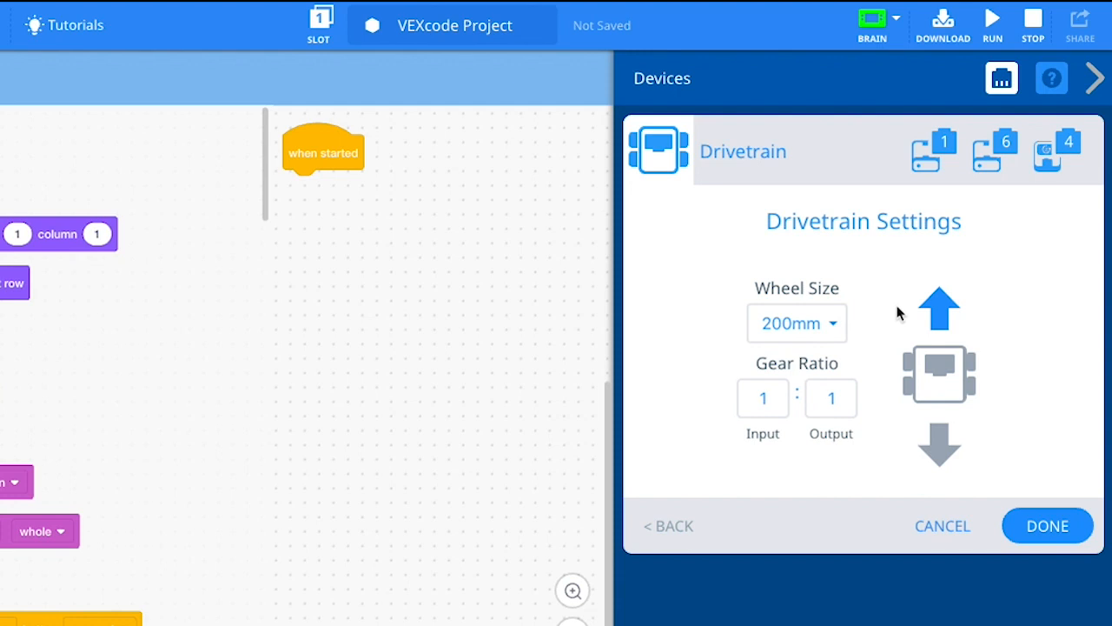
{"action": "left_click", "coordinate": [796, 322]}
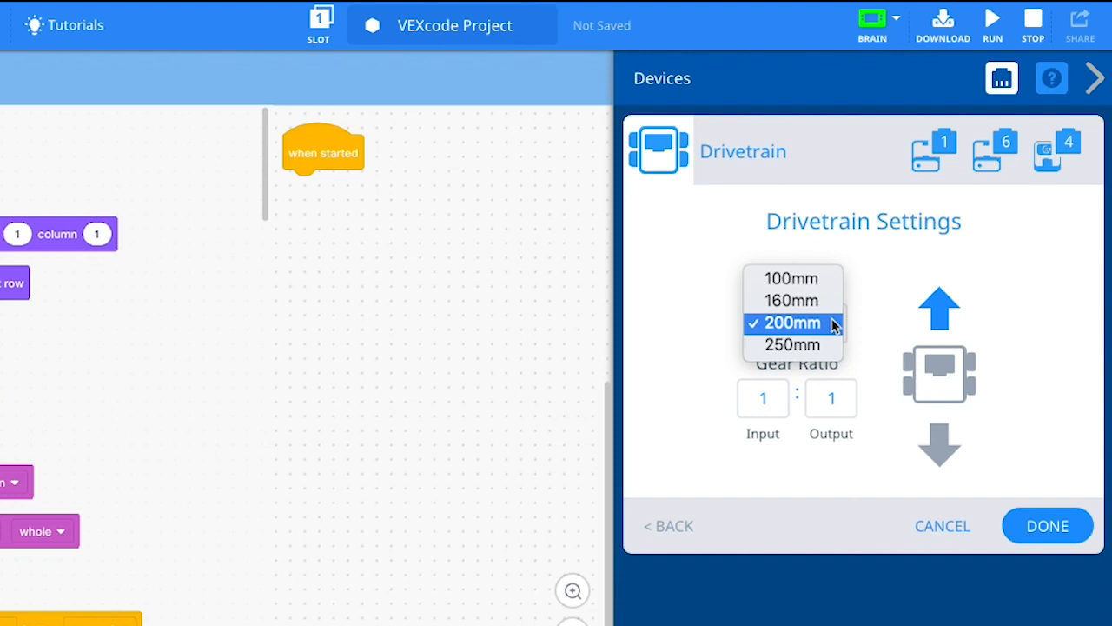
{"action": "left_click", "coordinate": [789, 321]}
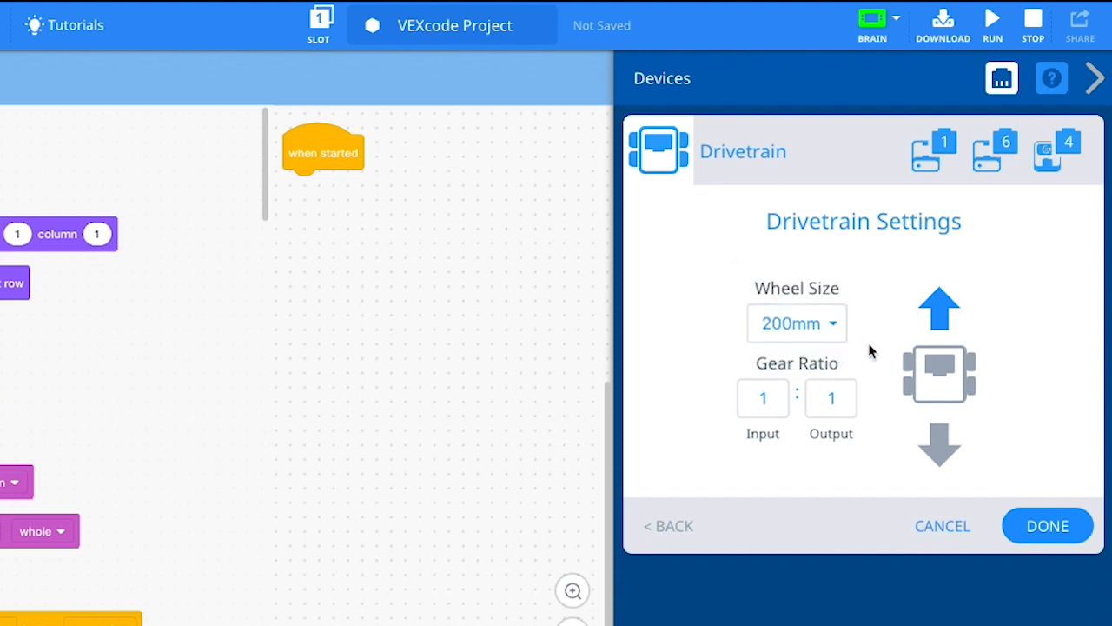
{"action": "mouse_move", "coordinate": [866, 386]}
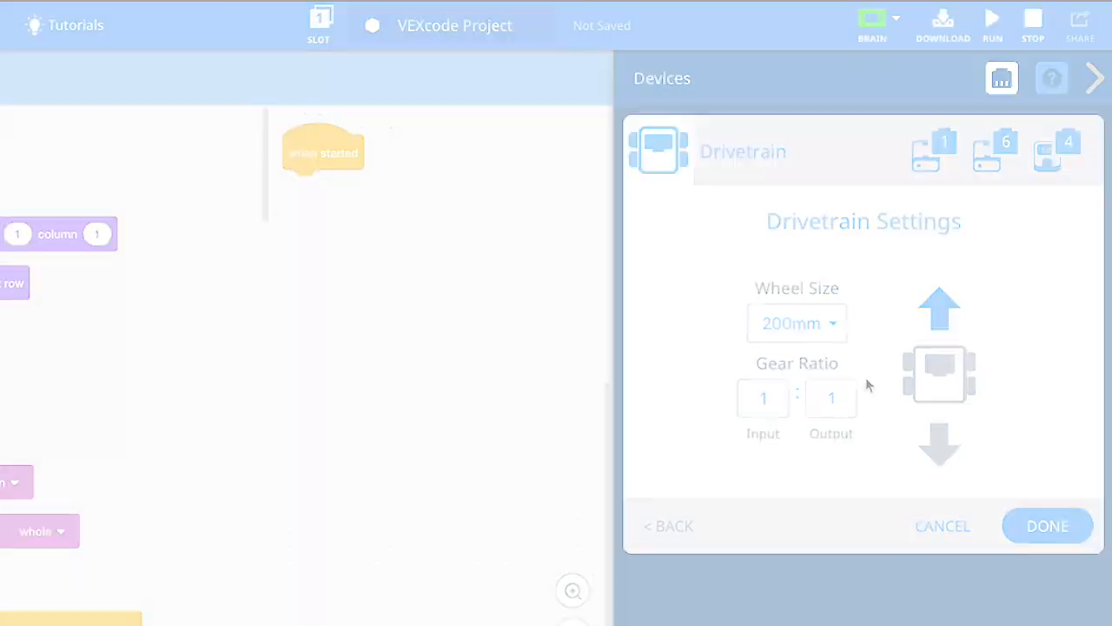
Remove the gyro from the drivetrain so a 173 mm track width setting appears
{"action": "left_click", "coordinate": [1057, 149]}
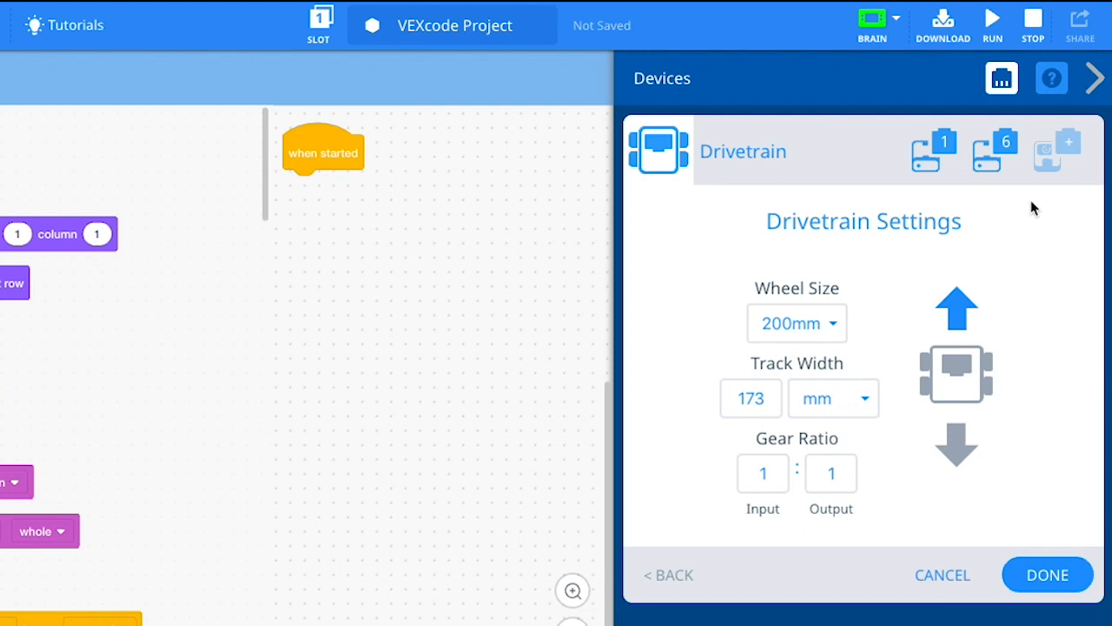
{"action": "mouse_move", "coordinate": [999, 320]}
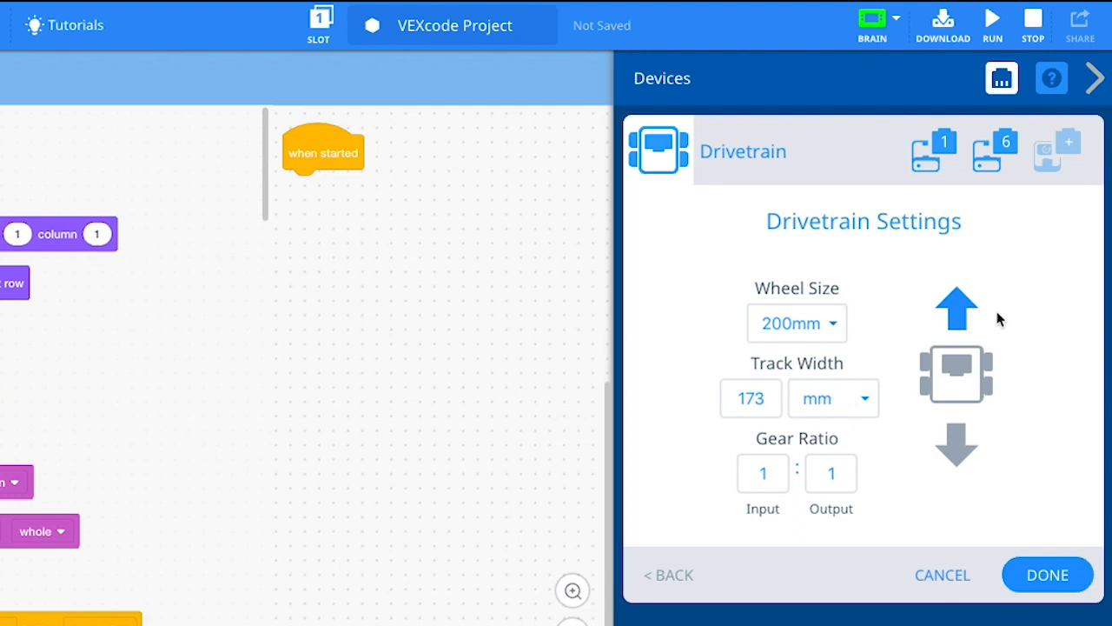
Re-enable the gyro on port 4 and confirm the drivetrain with DONE
{"action": "left_click", "coordinate": [832, 398]}
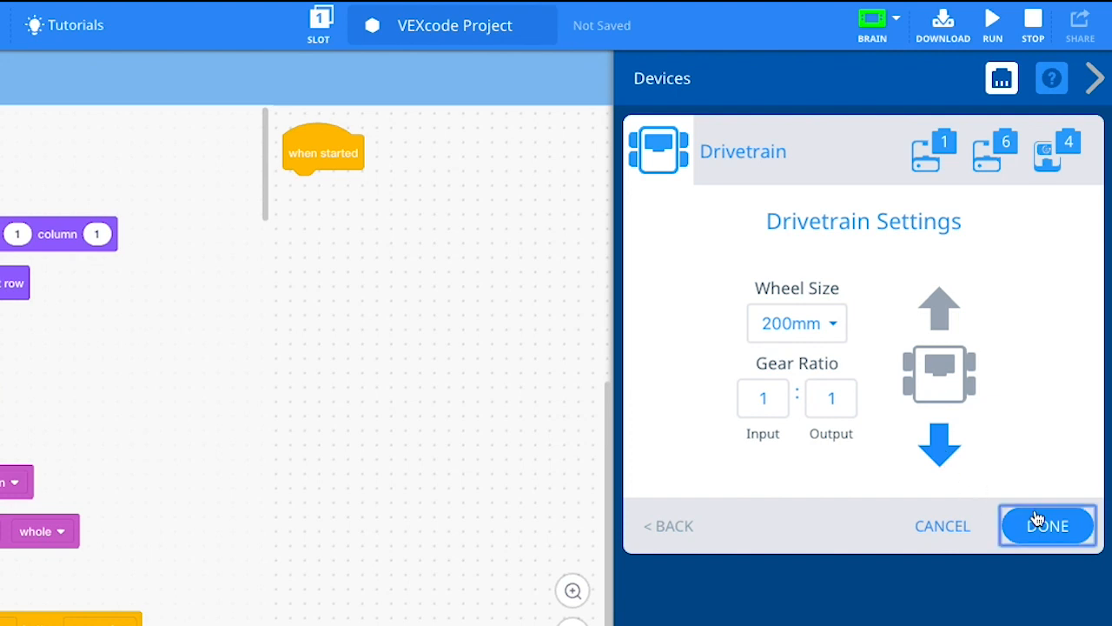
{"action": "left_click", "coordinate": [1046, 525]}
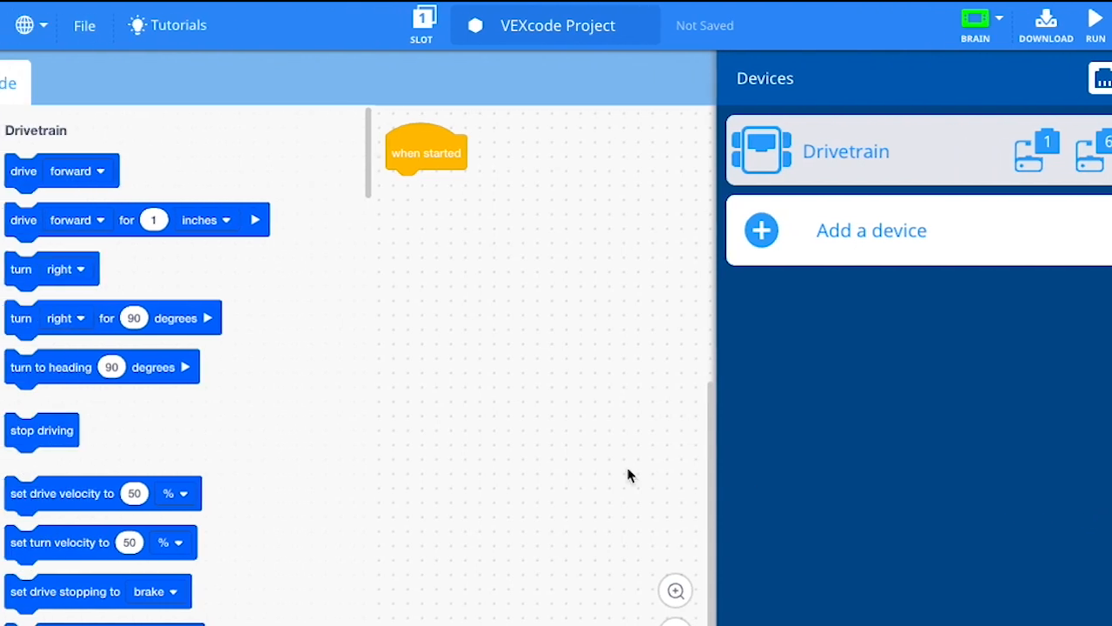